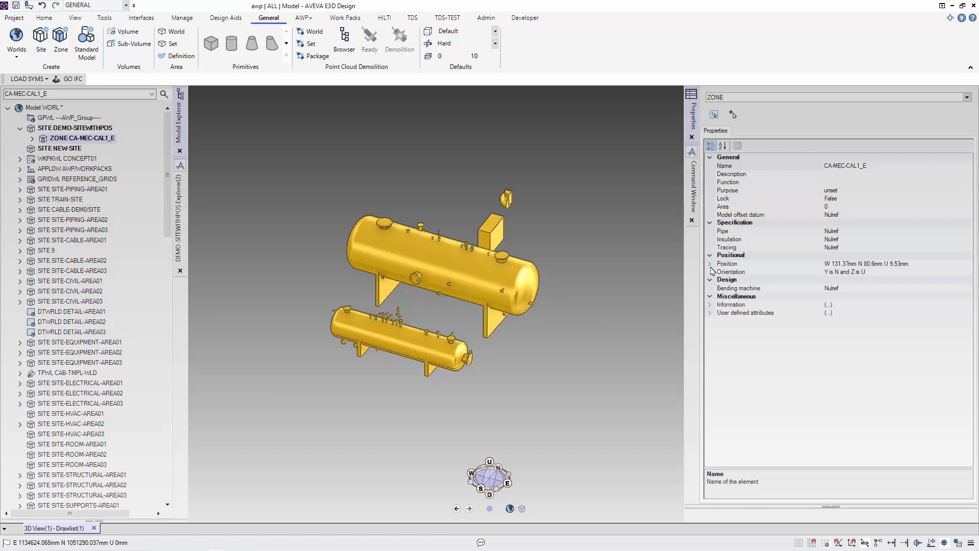
Compare the positions of the zone, DEMO-SITEWITHPOS and CA-MEC-CAL1_E, then check NEW-SITE
{"action": "left_click", "coordinate": [710, 263]}
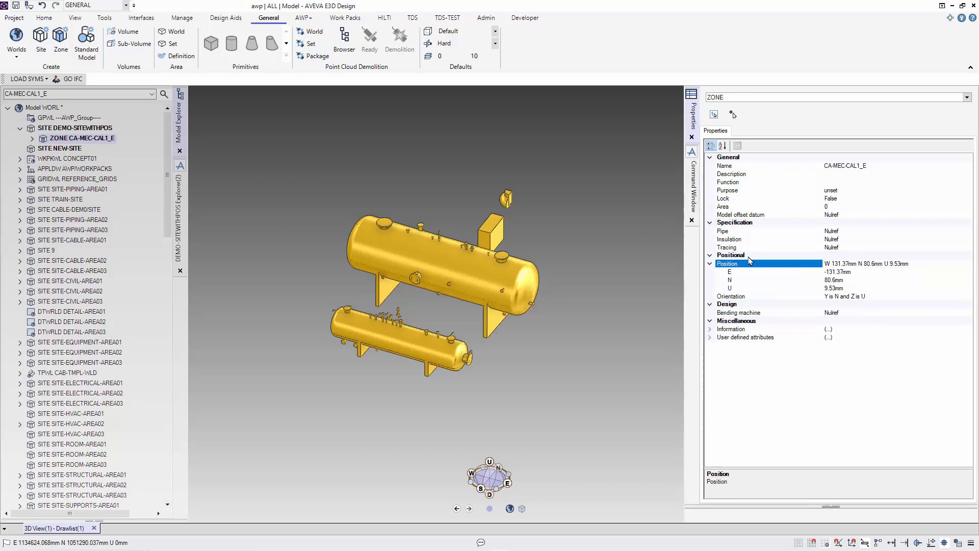
{"action": "left_click", "coordinate": [710, 263]}
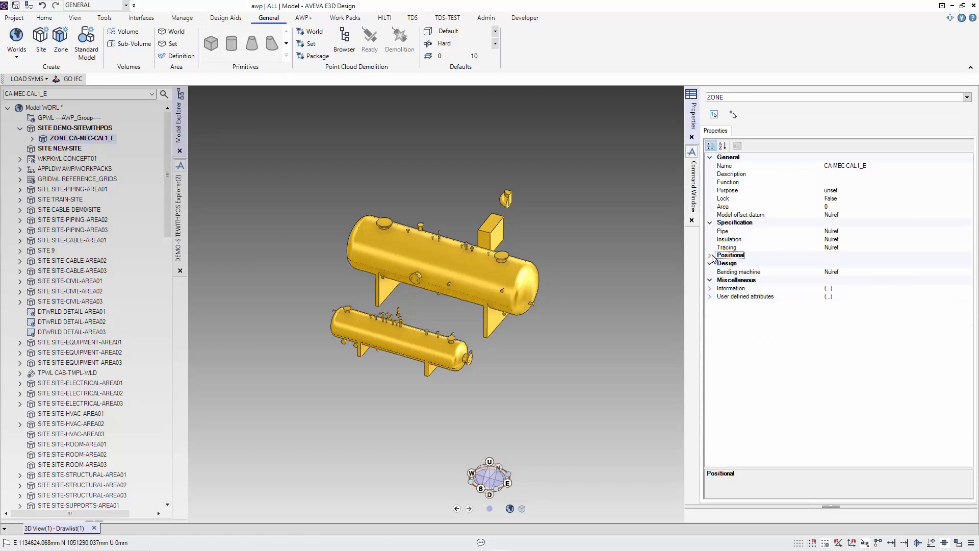
{"action": "left_click", "coordinate": [710, 255]}
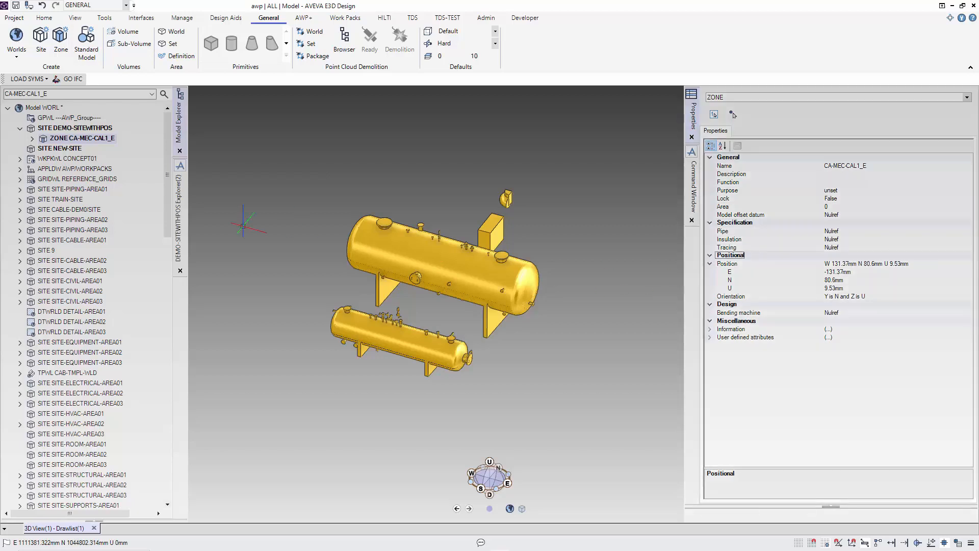
{"action": "left_click", "coordinate": [75, 128]}
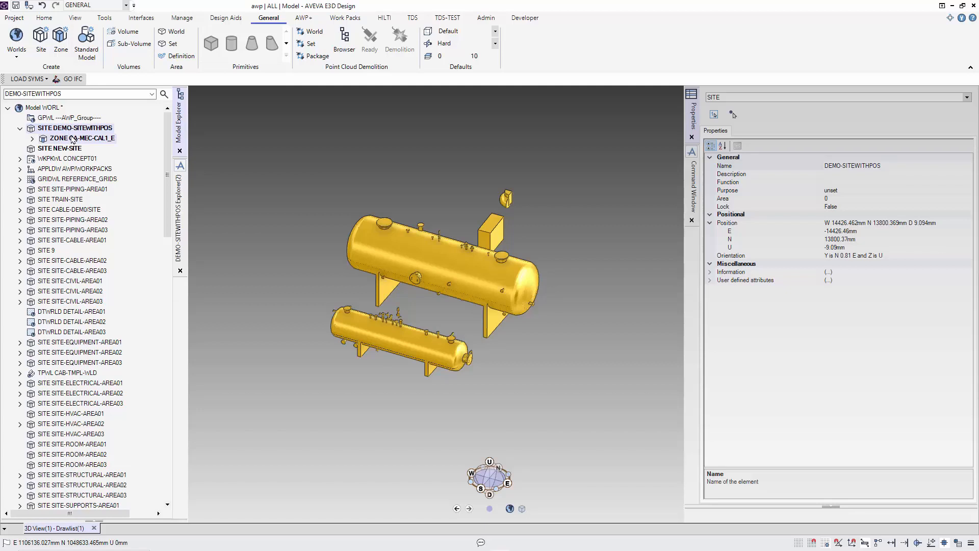
{"action": "left_click", "coordinate": [81, 138]}
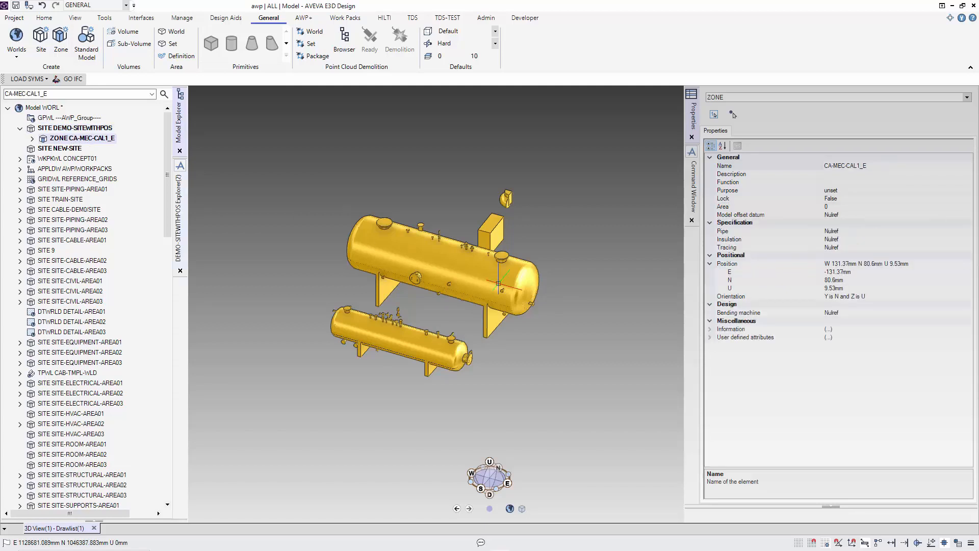
{"action": "left_click", "coordinate": [710, 256]}
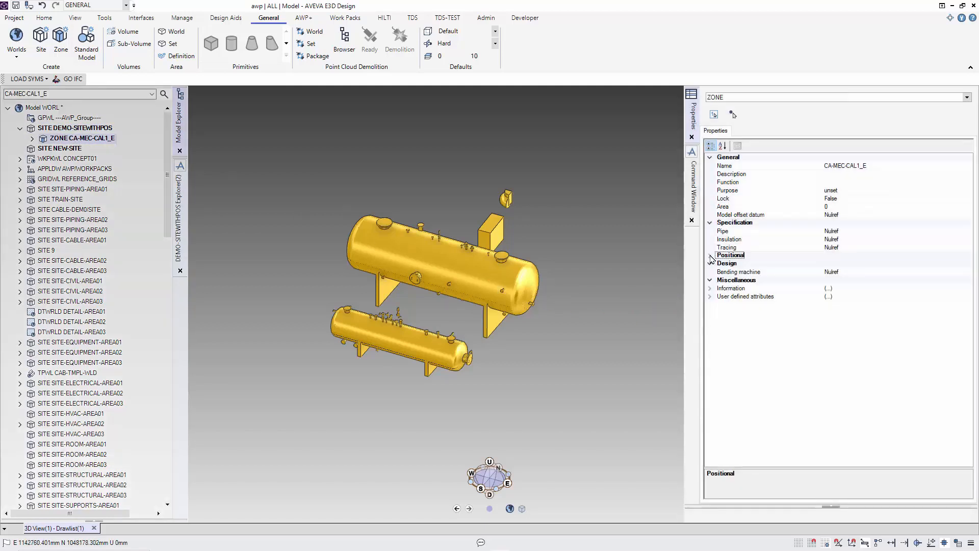
{"action": "left_click", "coordinate": [710, 255]}
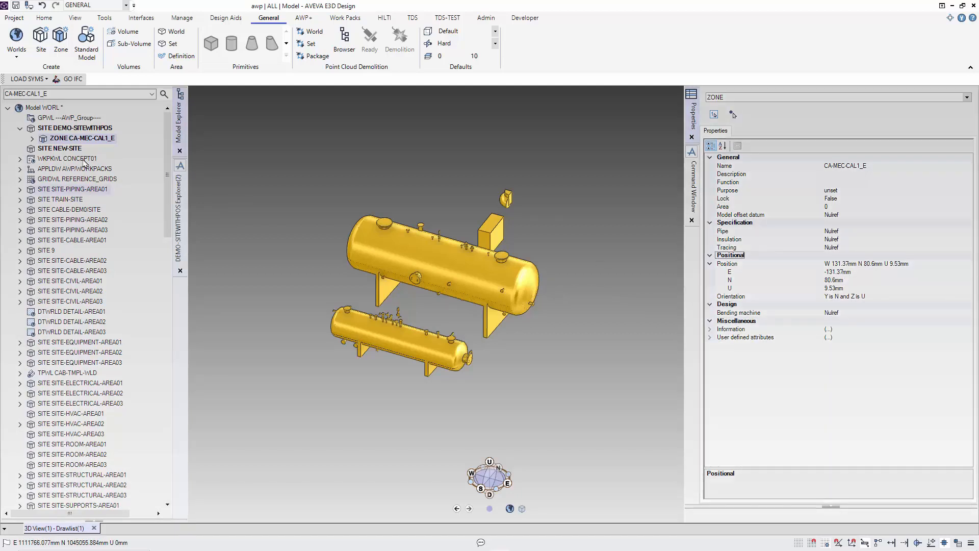
{"action": "left_click", "coordinate": [59, 148]}
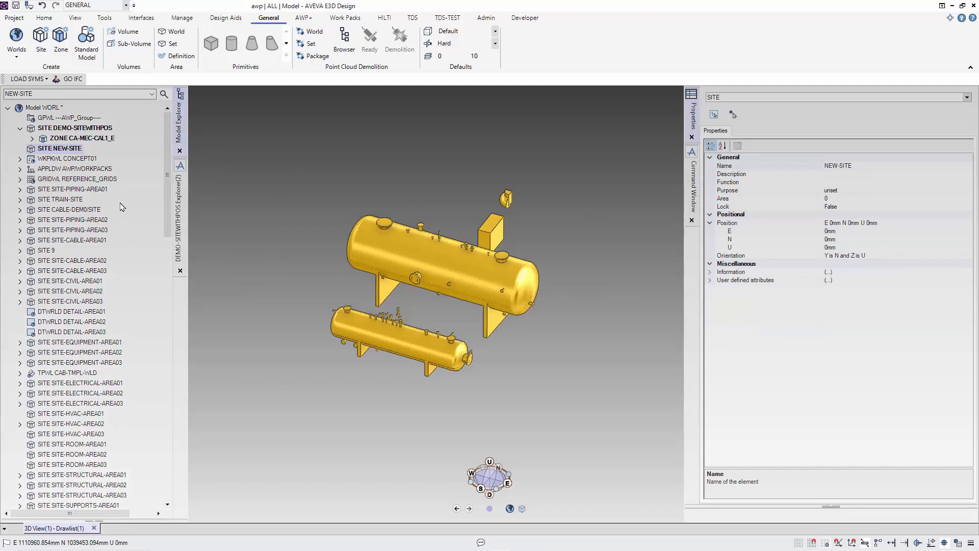
{"action": "mouse_move", "coordinate": [60, 37]}
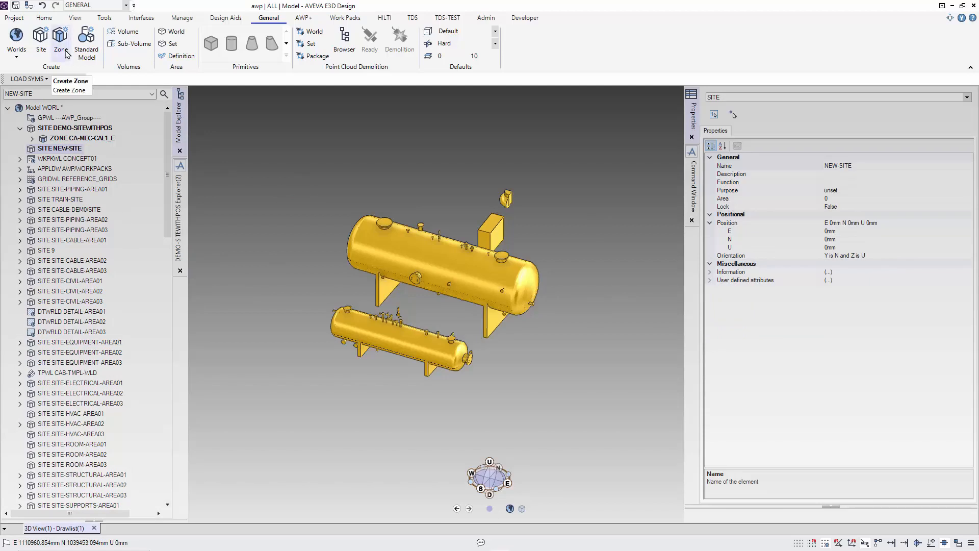
Re-check DEMO-SITEWITHPOS and CA-MEC-CAL1_E positions, then select NEW-SITE at E 0 N 0 U 0
{"action": "left_click", "coordinate": [75, 128]}
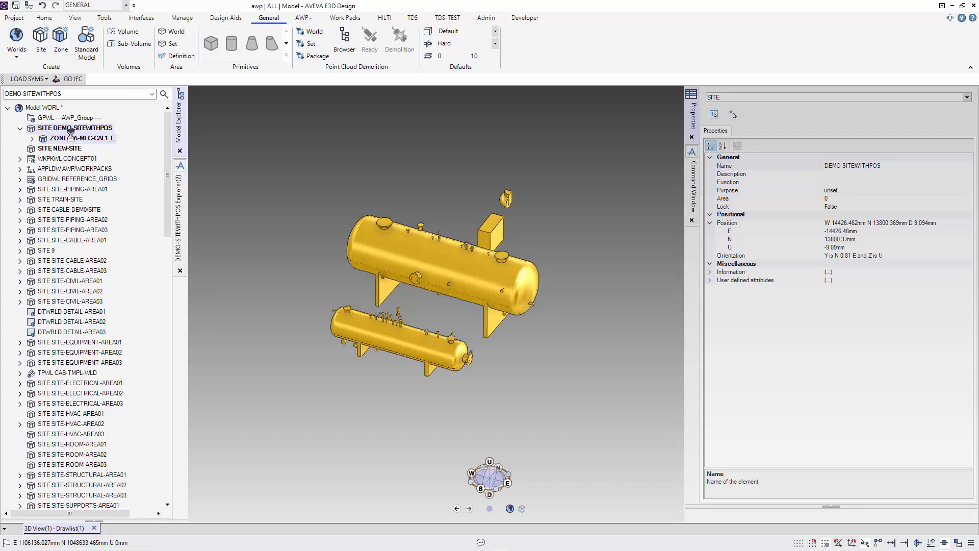
{"action": "left_click", "coordinate": [84, 138]}
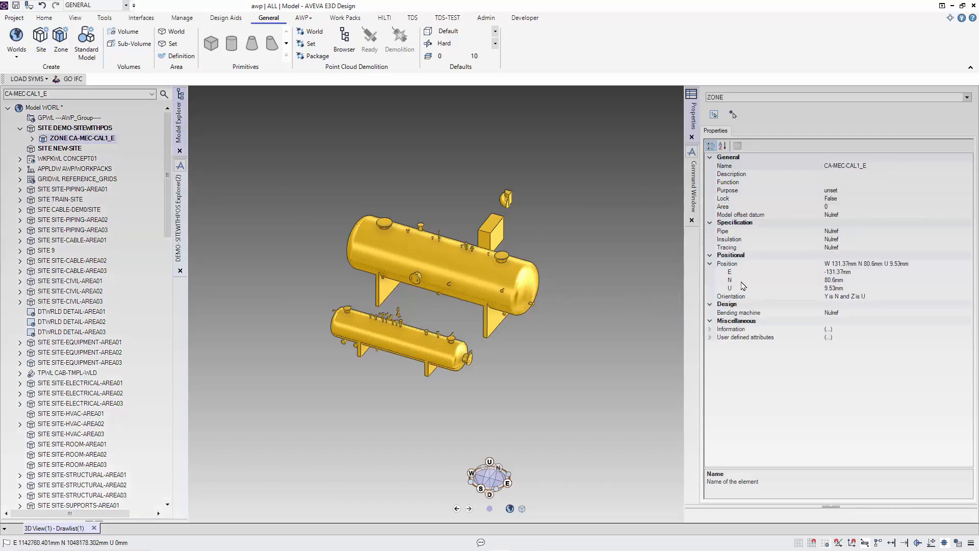
{"action": "left_click", "coordinate": [710, 256]}
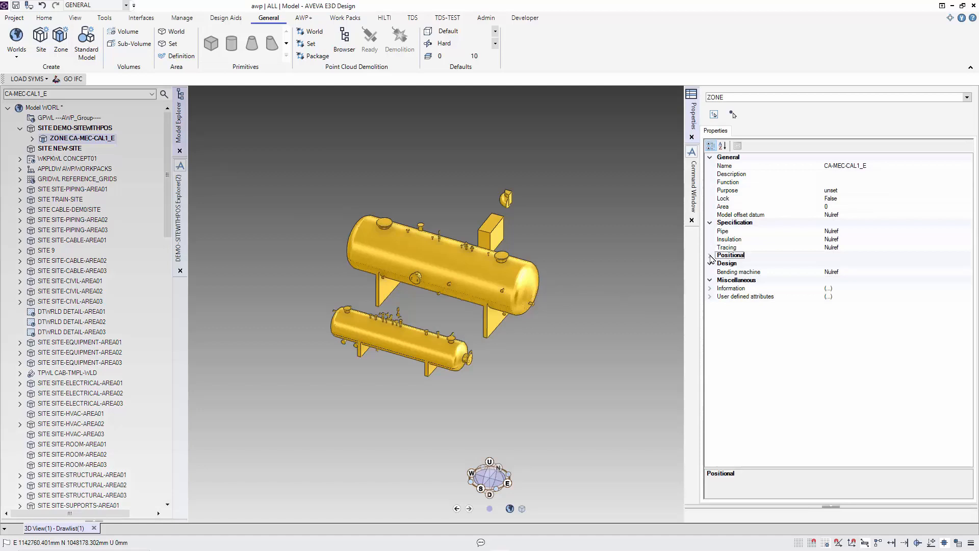
{"action": "left_click", "coordinate": [709, 255]}
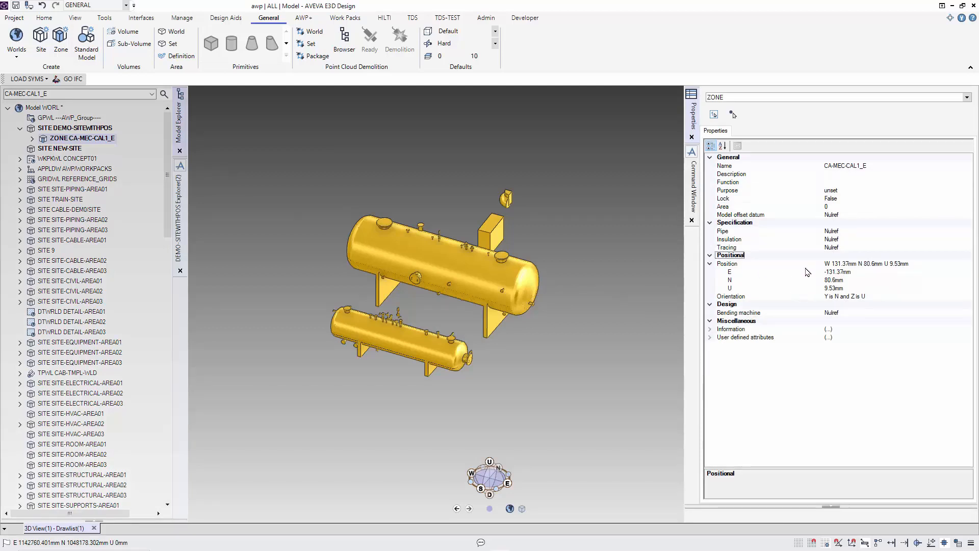
{"action": "mouse_move", "coordinate": [844, 312]}
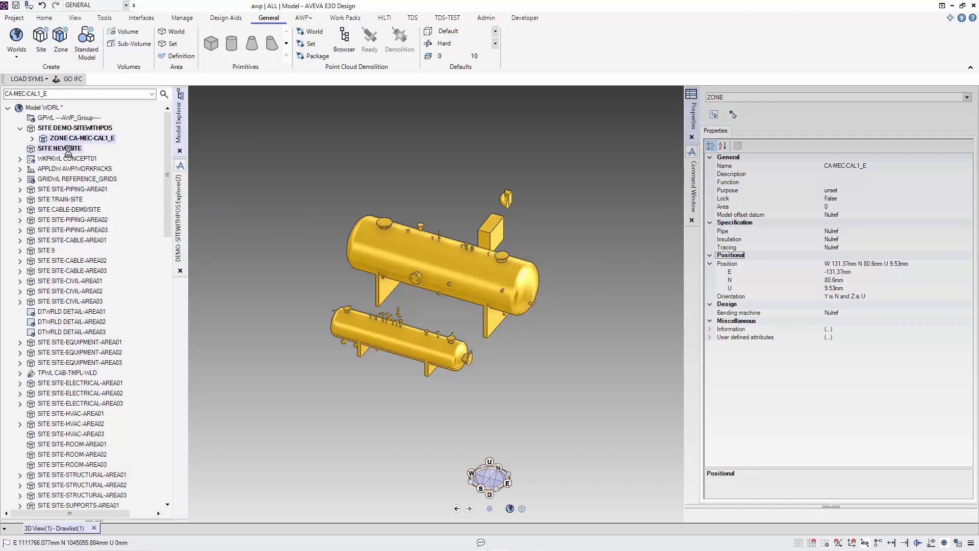
{"action": "left_click", "coordinate": [65, 148]}
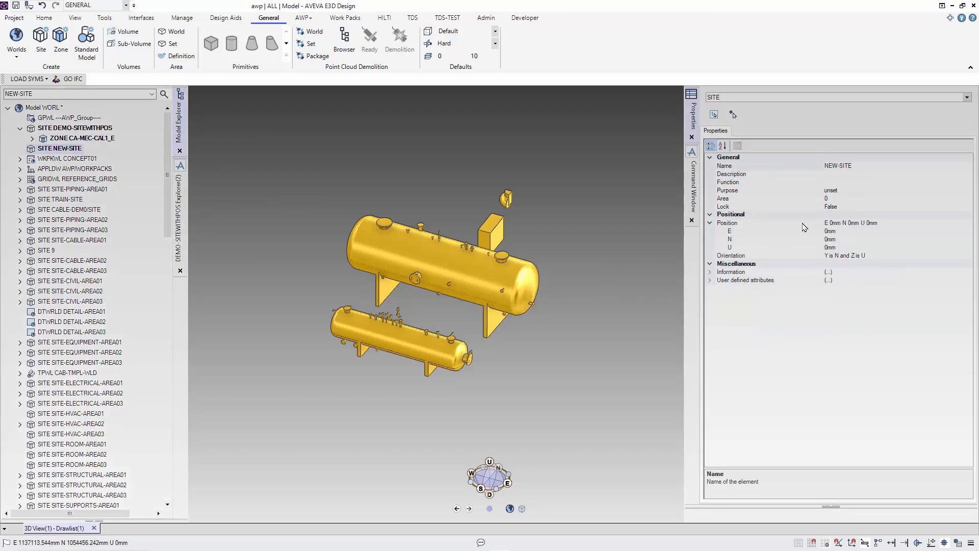
{"action": "mouse_move", "coordinate": [843, 264]}
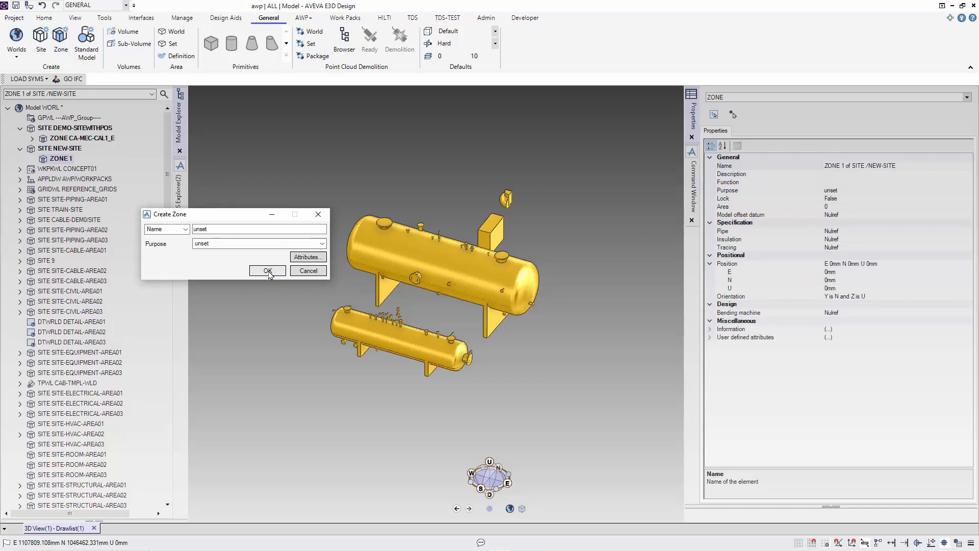
Confirm creation of ZONE 1 under NEW-SITE at the origin
{"action": "left_click", "coordinate": [266, 270]}
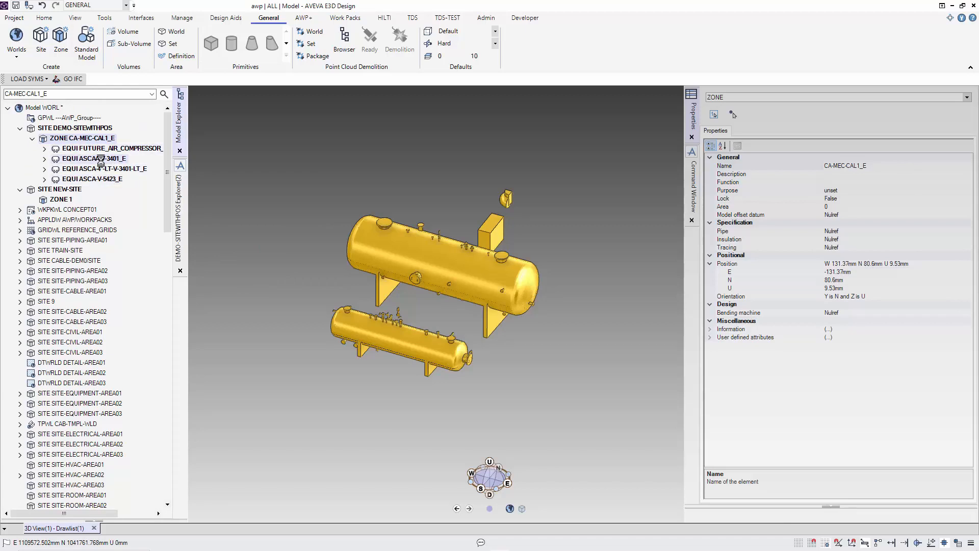
Copy vessel ASCAA-V-3401_E and paste it into ZONE 1
{"action": "right_click", "coordinate": [94, 158]}
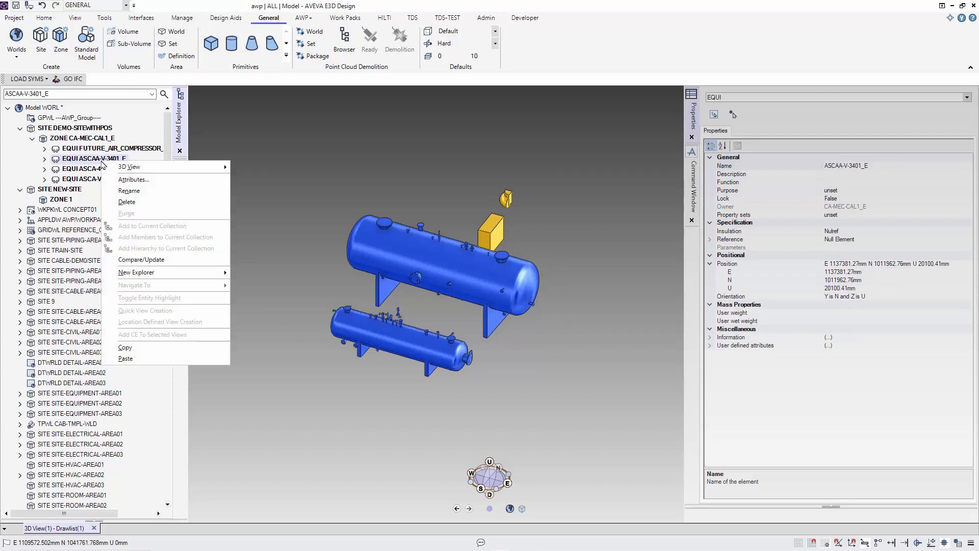
{"action": "mouse_move", "coordinate": [161, 275]}
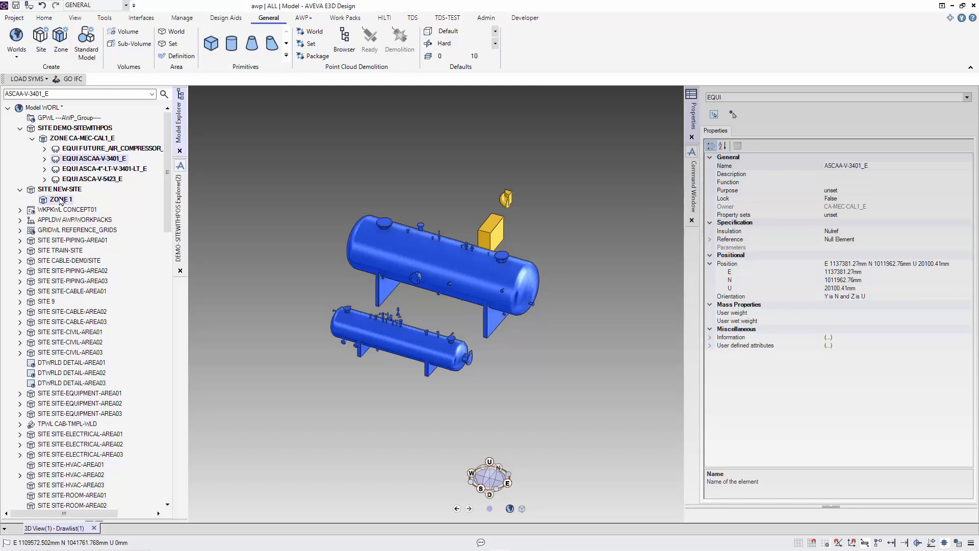
{"action": "right_click", "coordinate": [60, 199]}
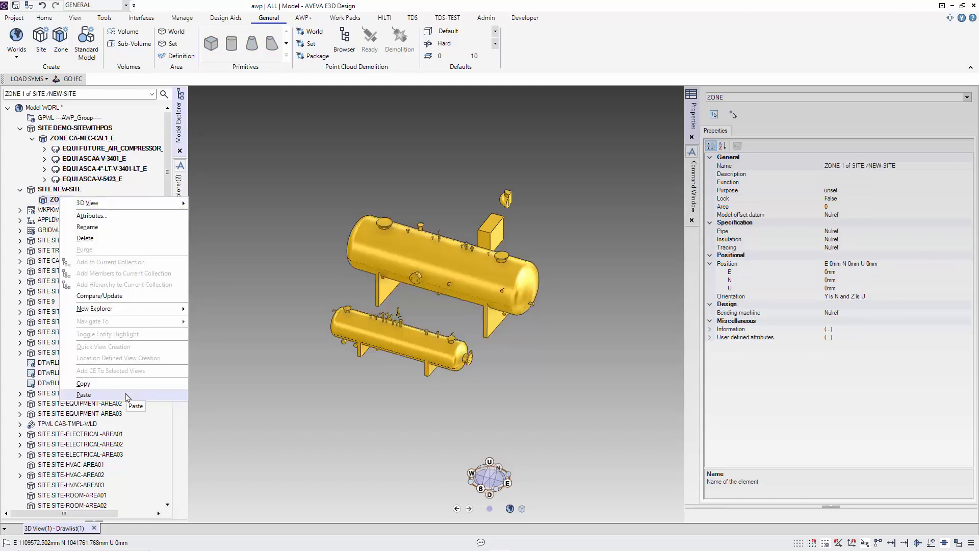
{"action": "left_click", "coordinate": [84, 394]}
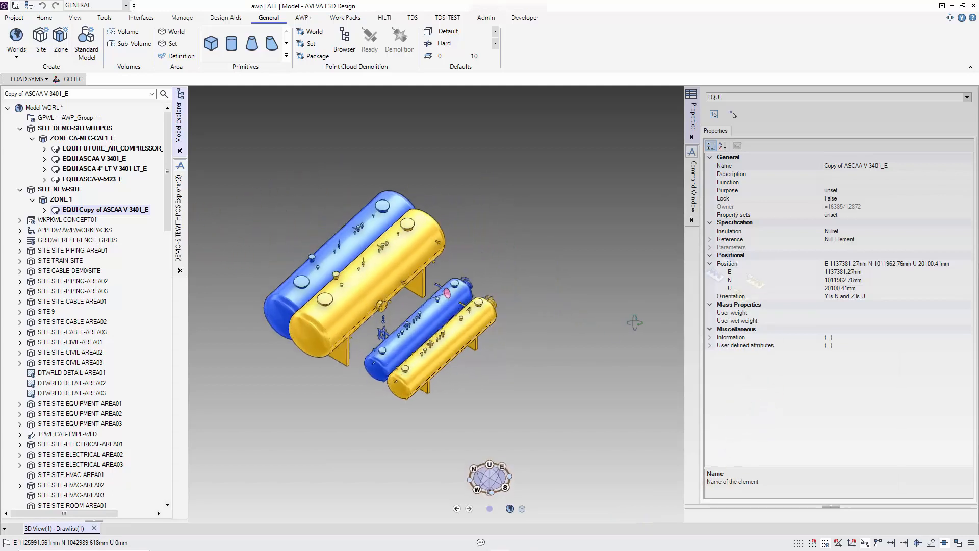
{"action": "scroll", "scroll_direction": "up", "scroll_amount": 3}
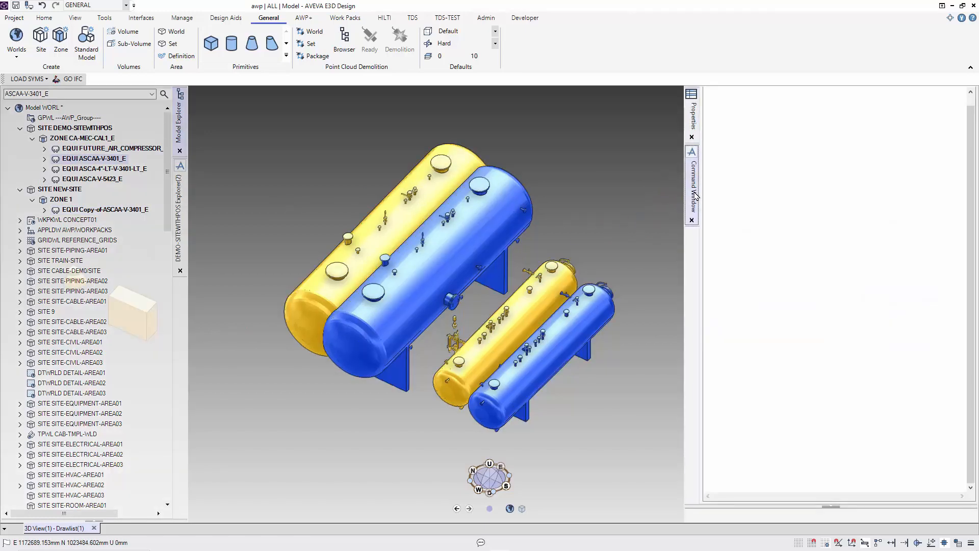
Query both vessels with q pos wrt /*, confirming E 1137016.744 N 1009665.641 U 20100.846
{"action": "type", "text": "q"}
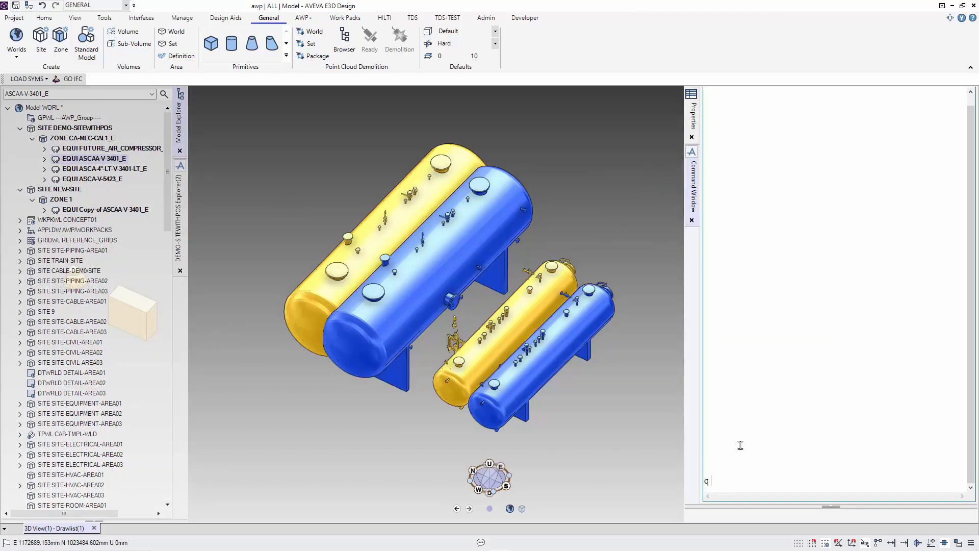
{"action": "type", "text": "pos wrt"}
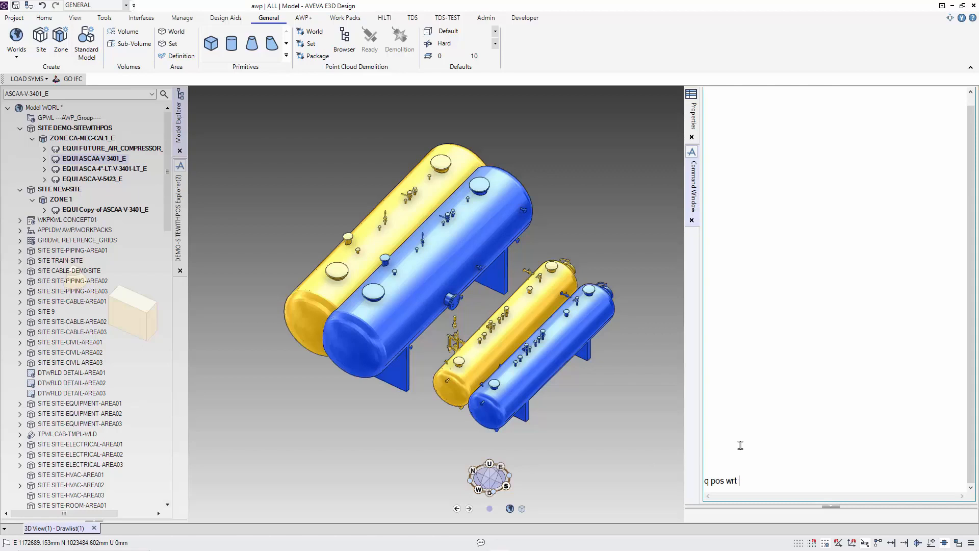
{"action": "type", "text": "/"}
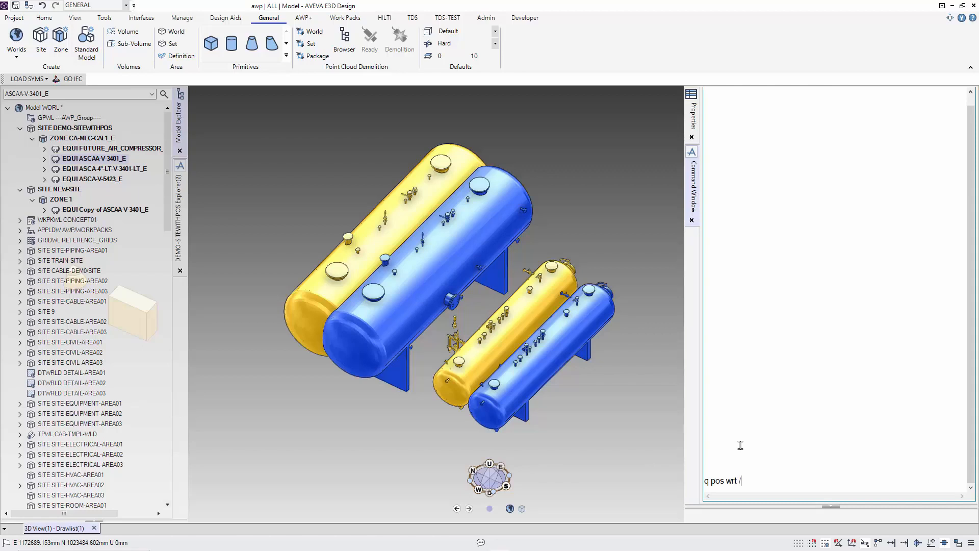
{"action": "key", "text": "Return"}
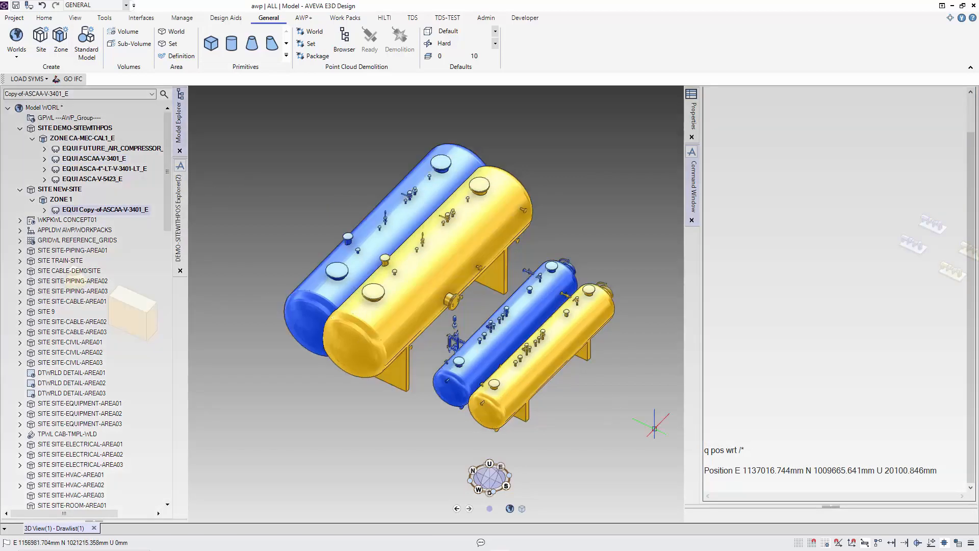
{"action": "double_click", "coordinate": [774, 470]}
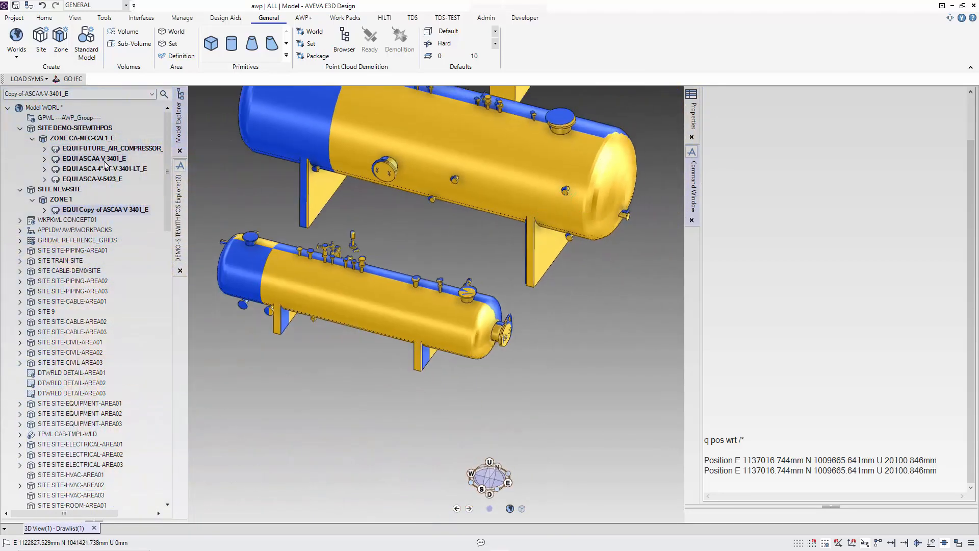
Query both vessels with q ori wrt /*, confirming Y is N 0.81 E and Z is U
{"action": "left_click", "coordinate": [95, 158]}
{"action": "type", "text": "q ori"}
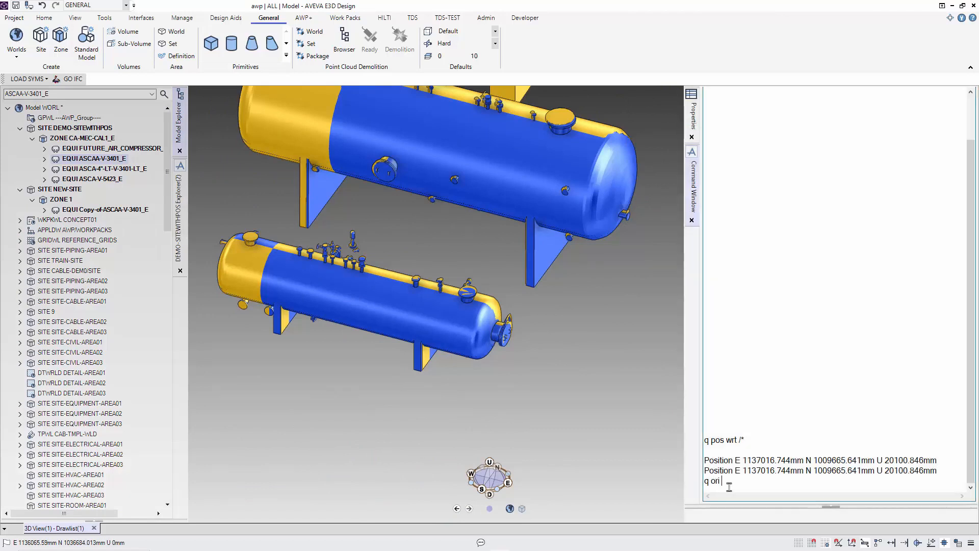
{"action": "type", "text": "wrt"}
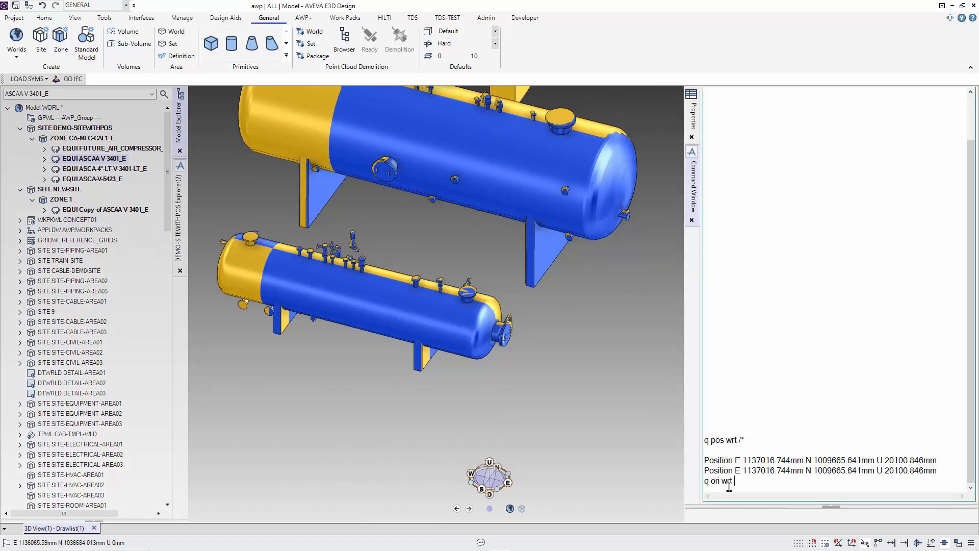
{"action": "key", "text": "Return"}
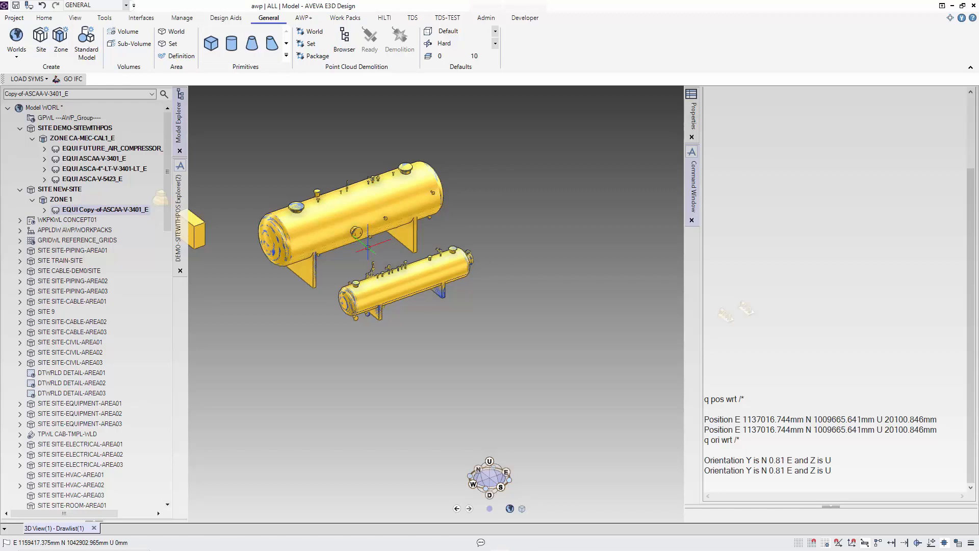
{"action": "scroll", "scroll_direction": "up", "scroll_amount": 3}
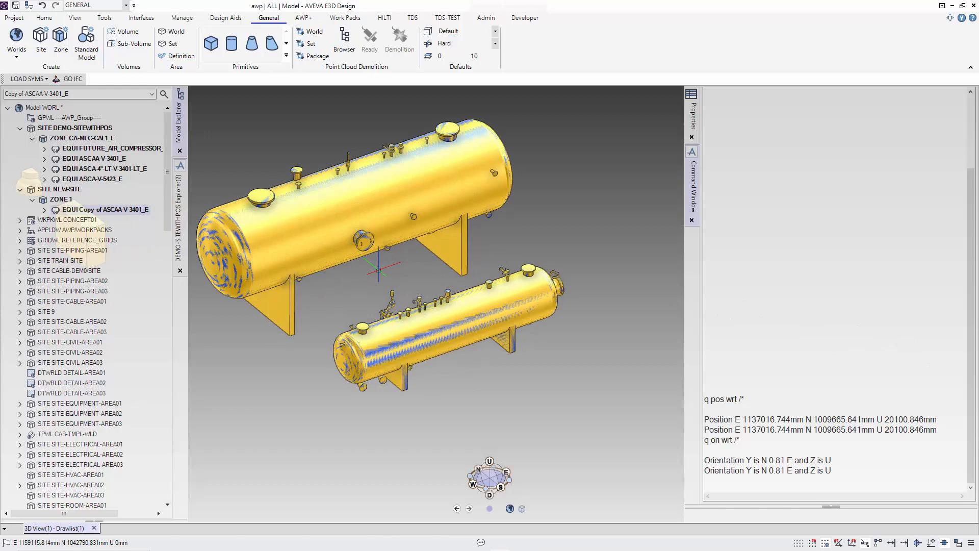